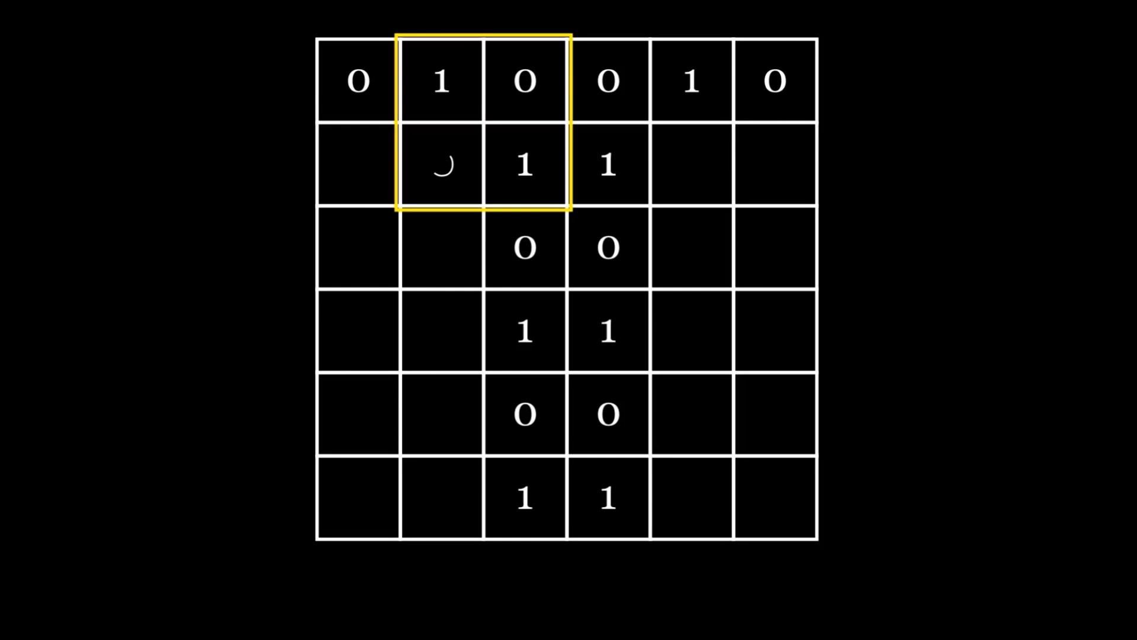
# Enter a 0 in the cell inside the yellow-outlined 2x2 block of the 6x6 grid
pyautogui.write('0')
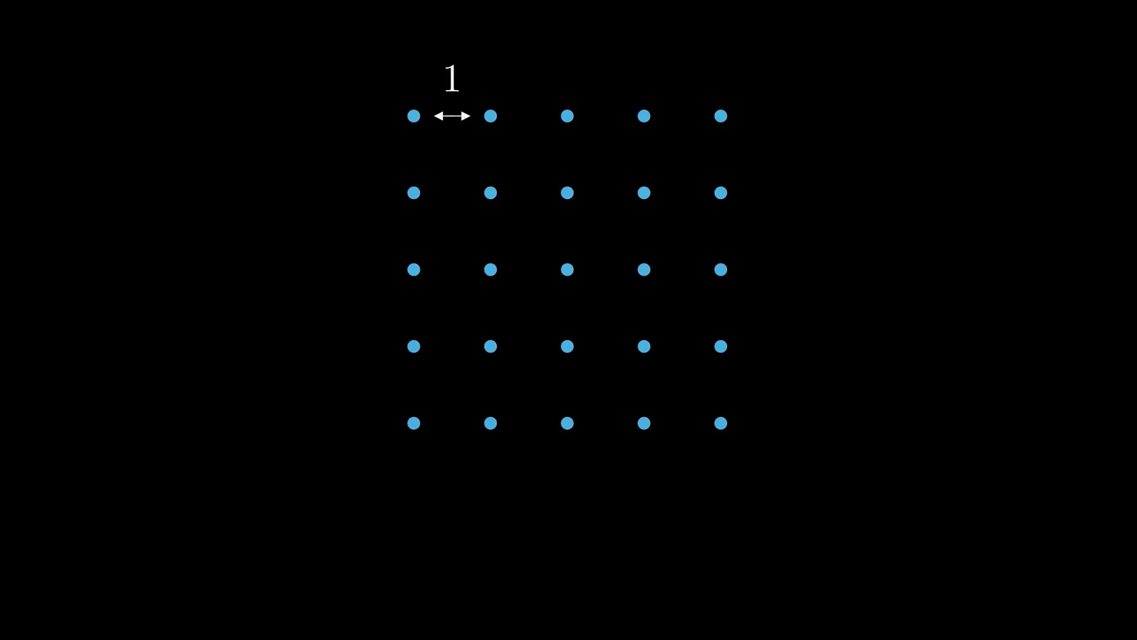
# Highlight the centre dot of the 5x5 lattice and the dot directly above it
pyautogui.click(567, 269)
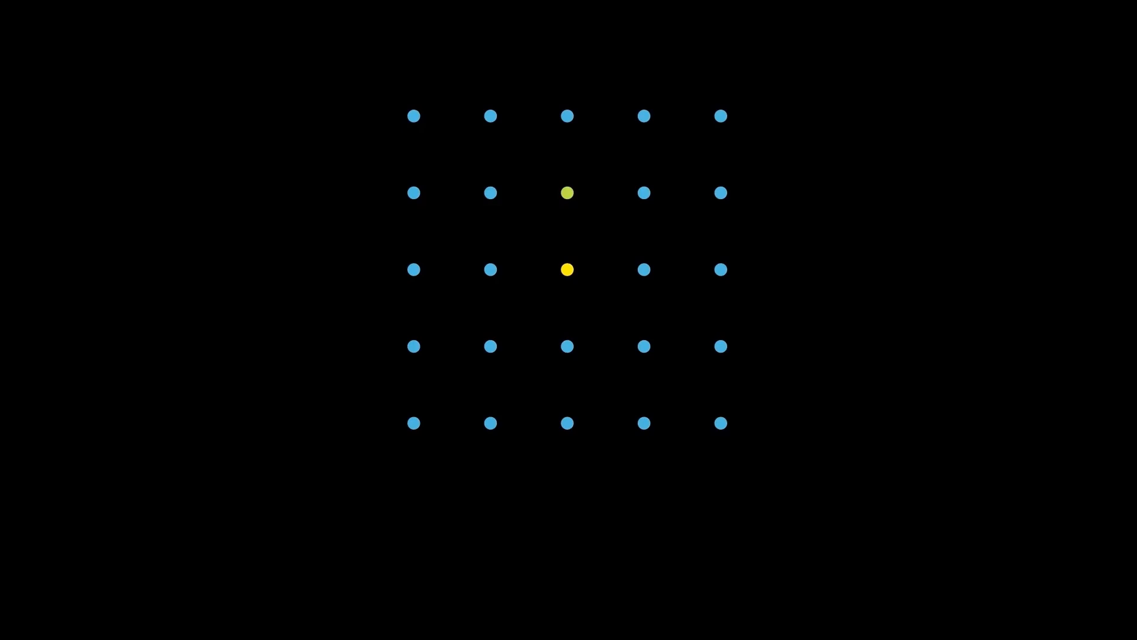